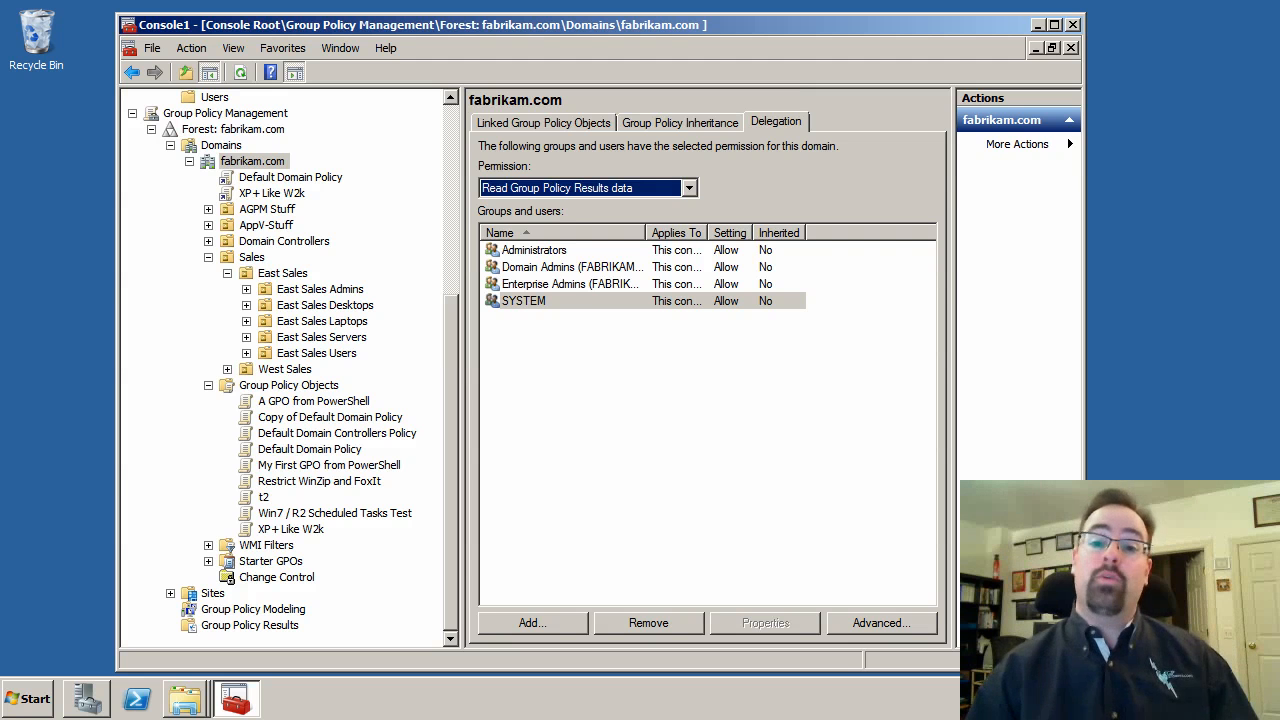
mouse_move(315, 428)
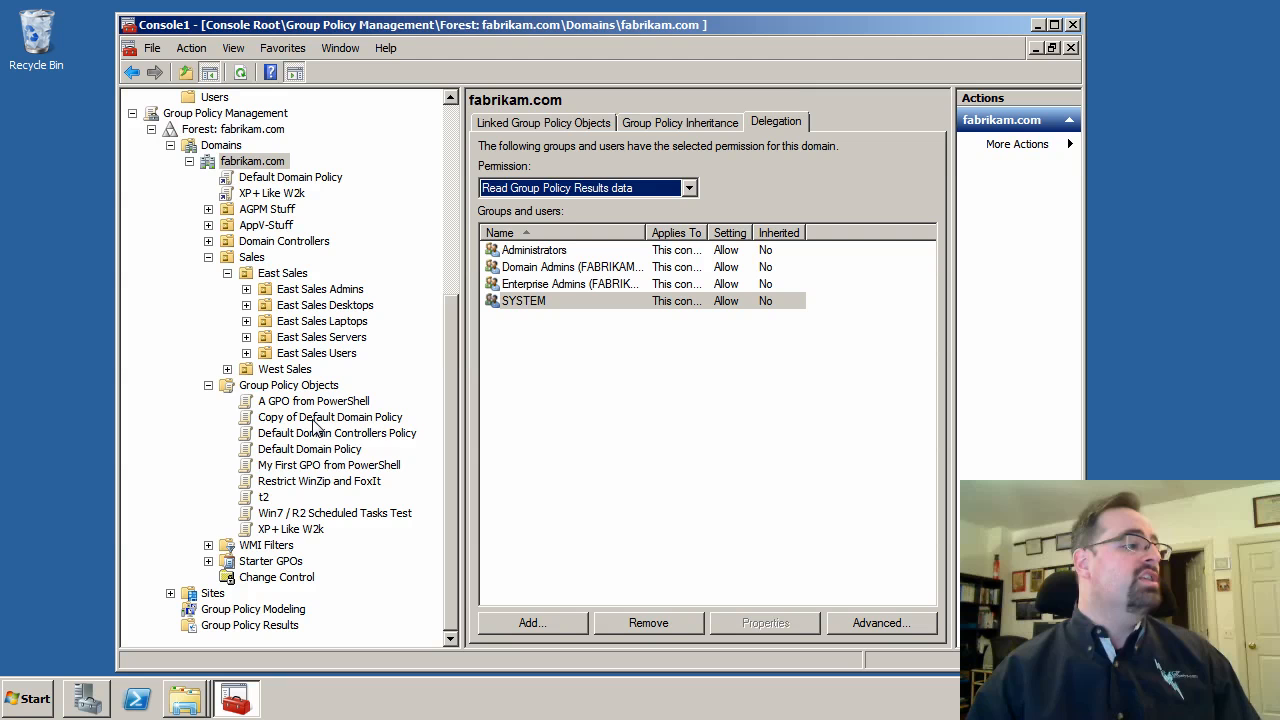
Step: Create the Test123ABC GPO under Group Policy Objects and open it for editing
right_click(288, 385)
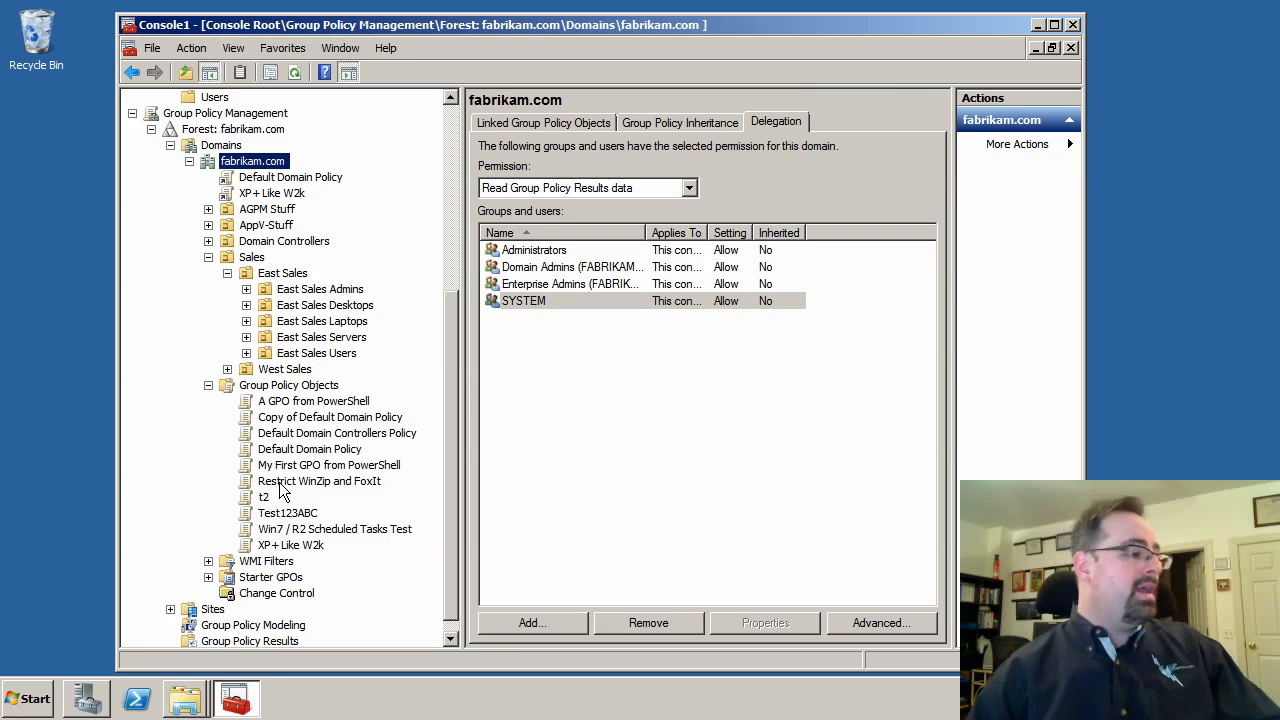
right_click(287, 512)
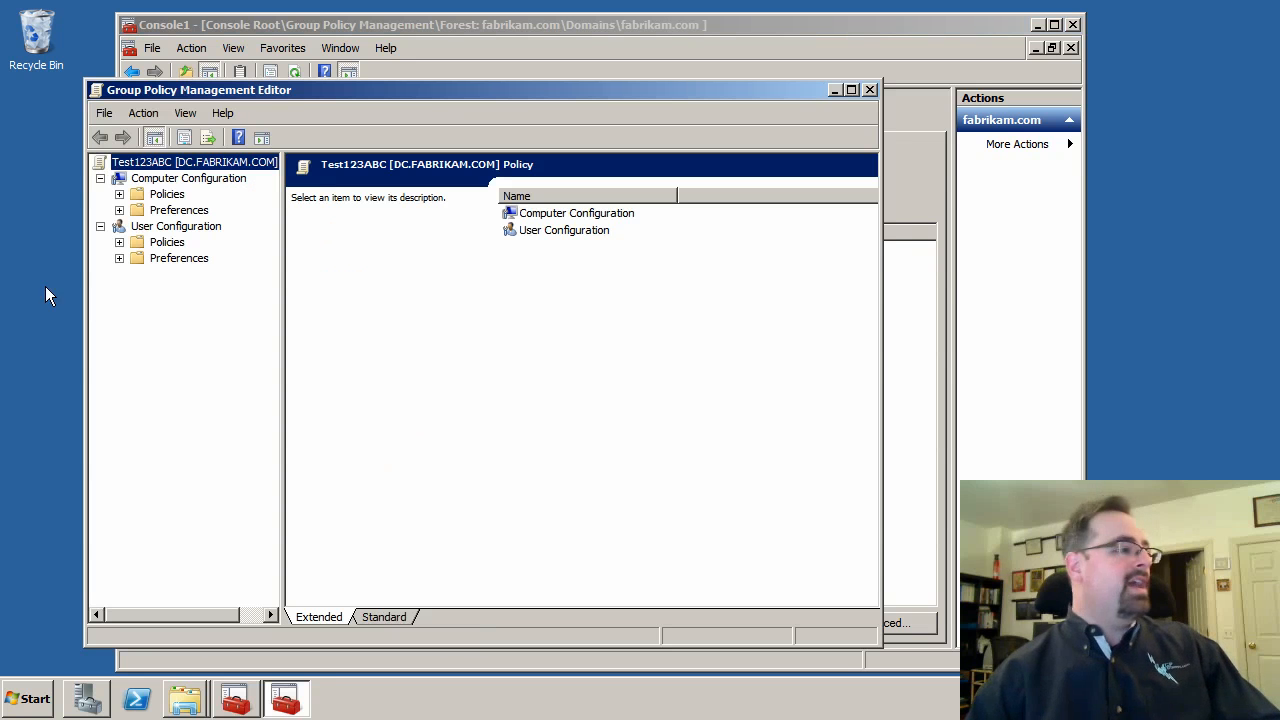
Step: Expand user Administrative Templates and read the 'Allow shared folders to be published' setting
click(119, 242)
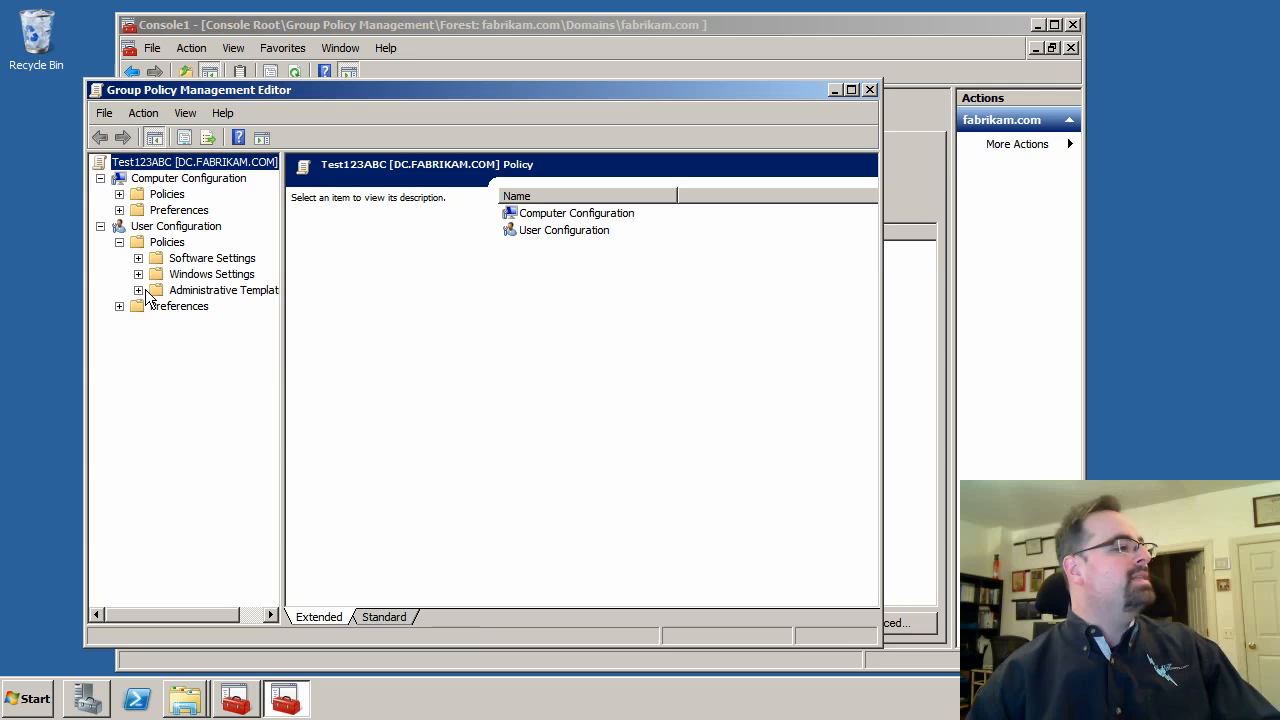
click(139, 290)
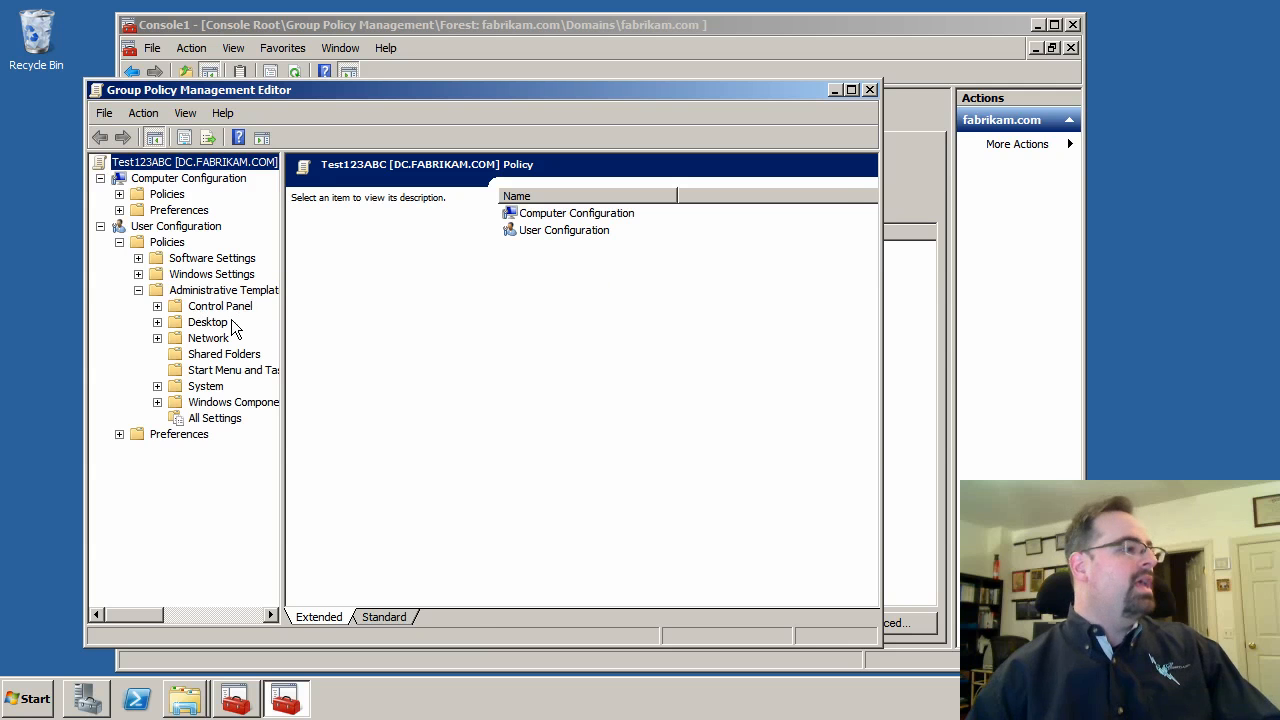
click(224, 353)
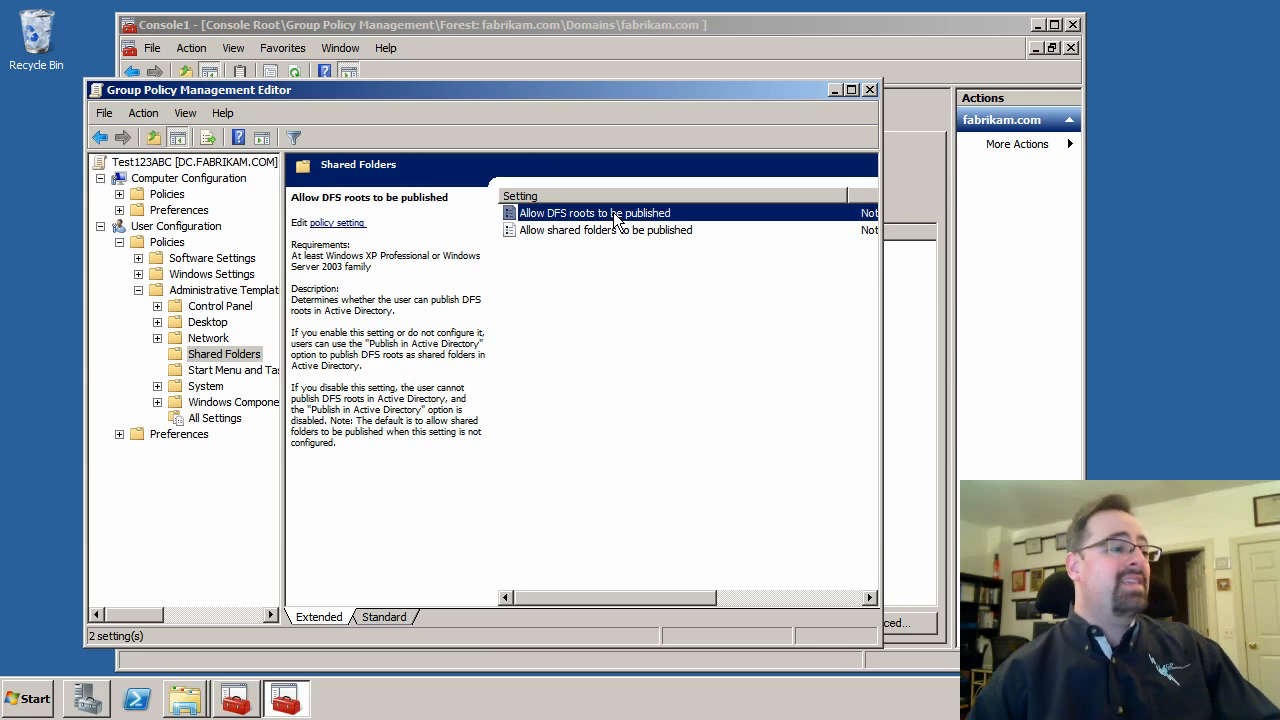
click(605, 230)
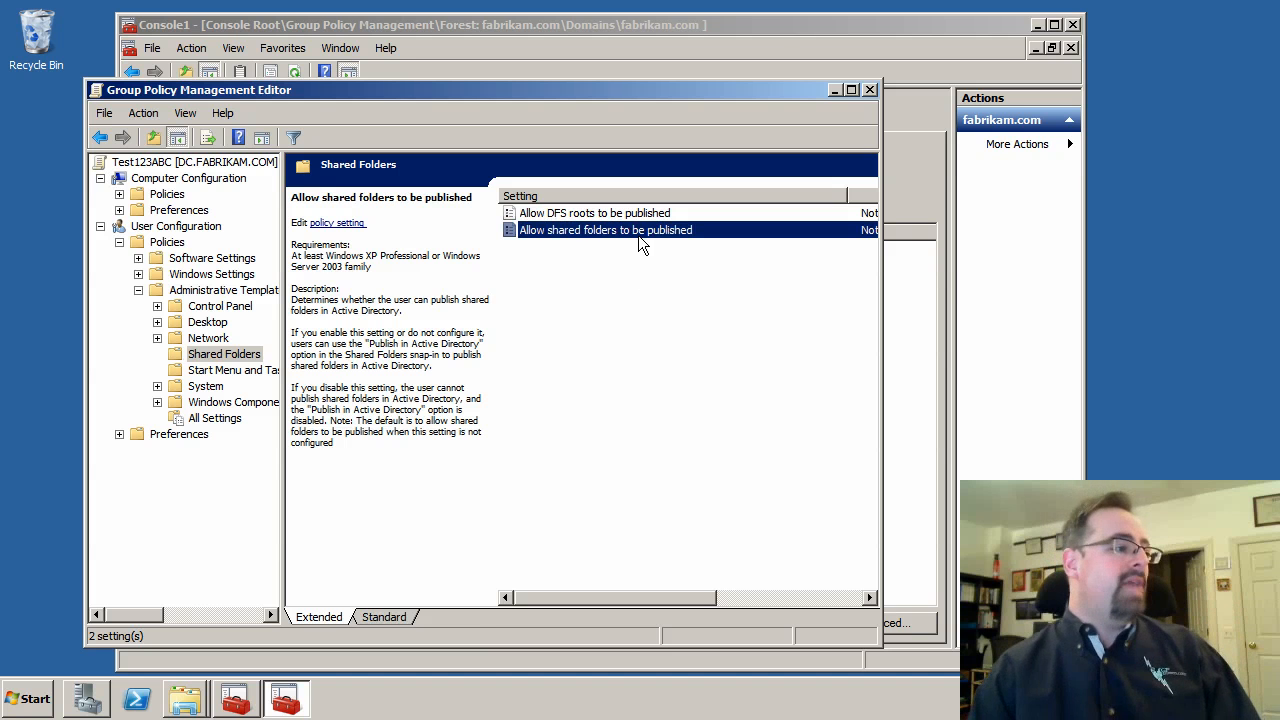
mouse_move(225, 290)
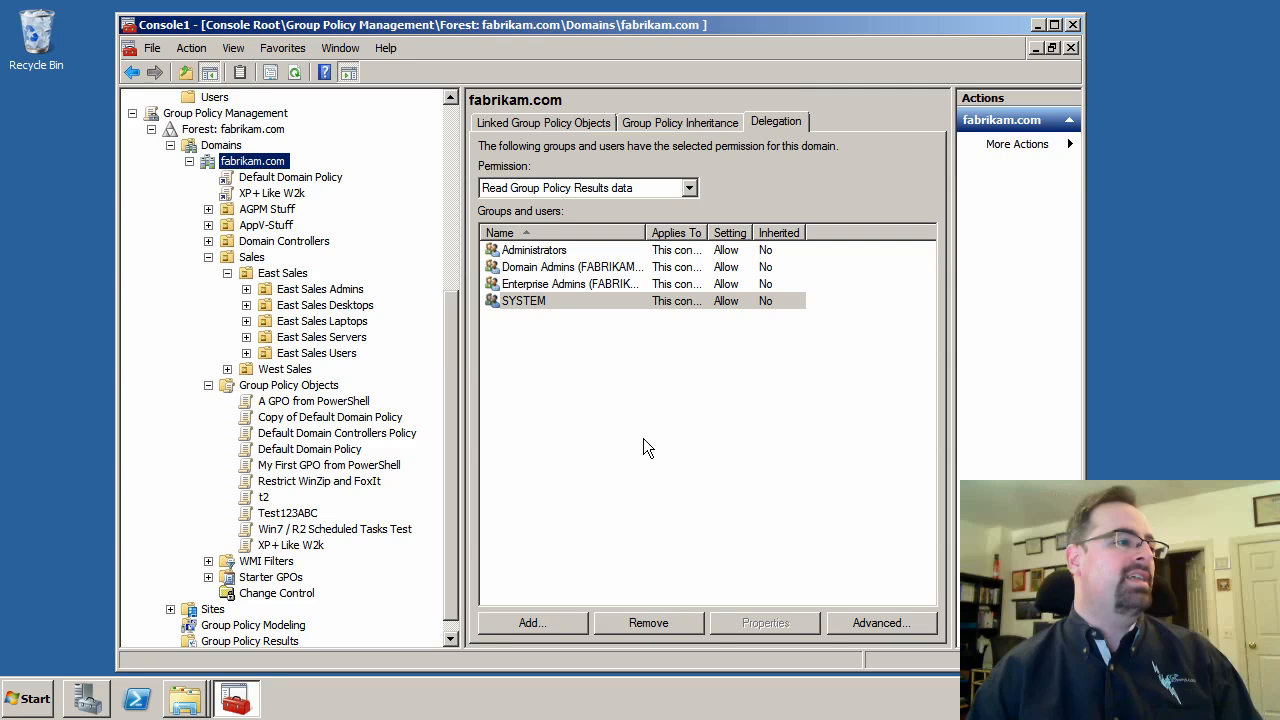
mouse_move(80, 603)
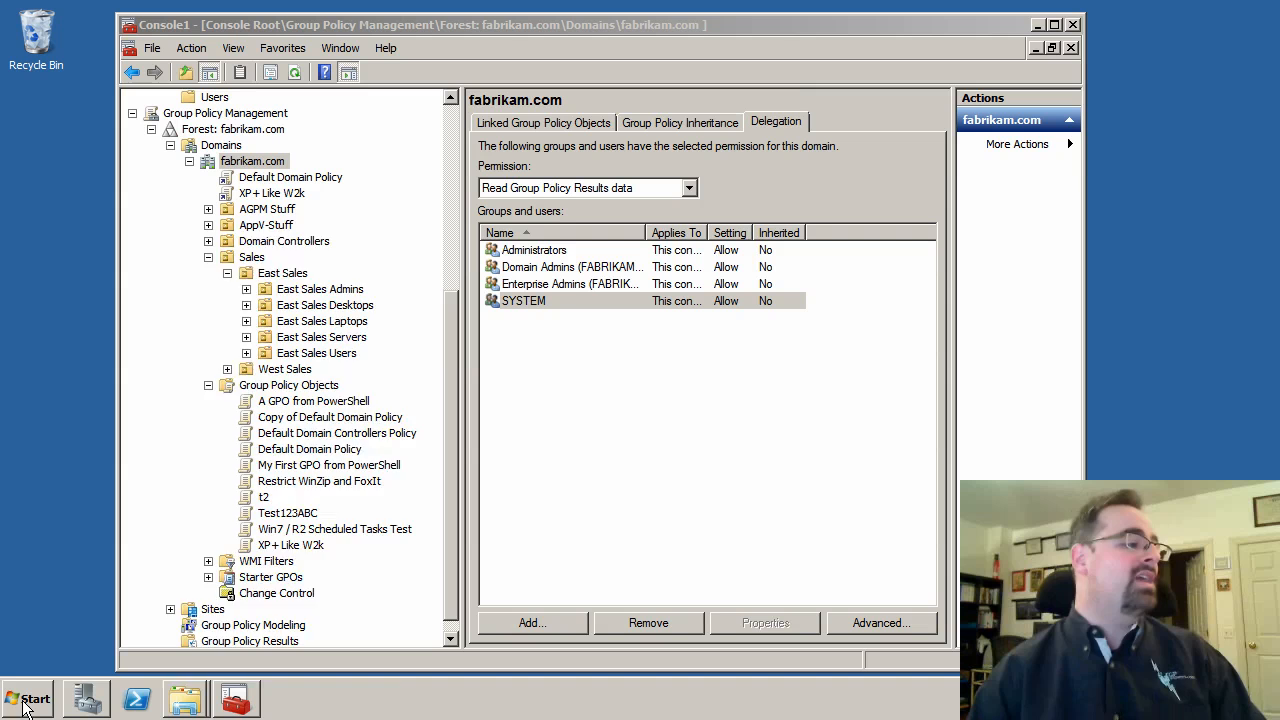
Step: Search the Start menu for the C:\Windows\SYSVOL folder path
click(28, 698)
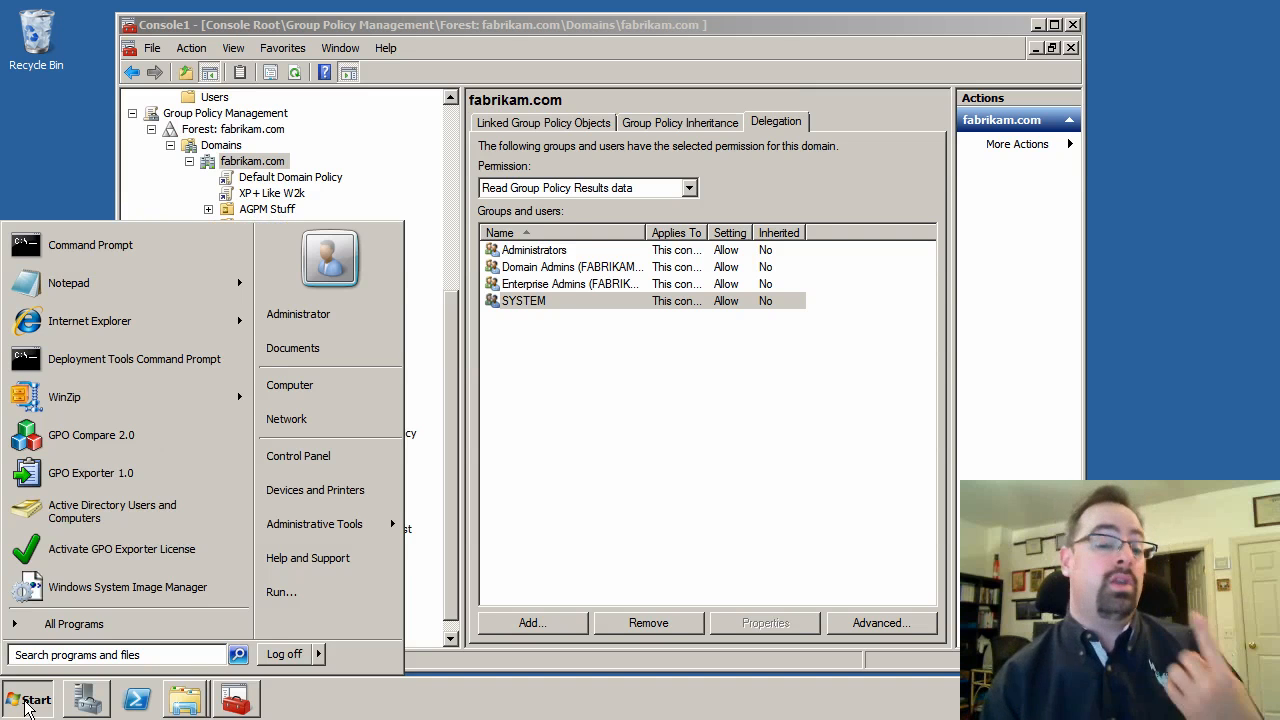
text(c:\)
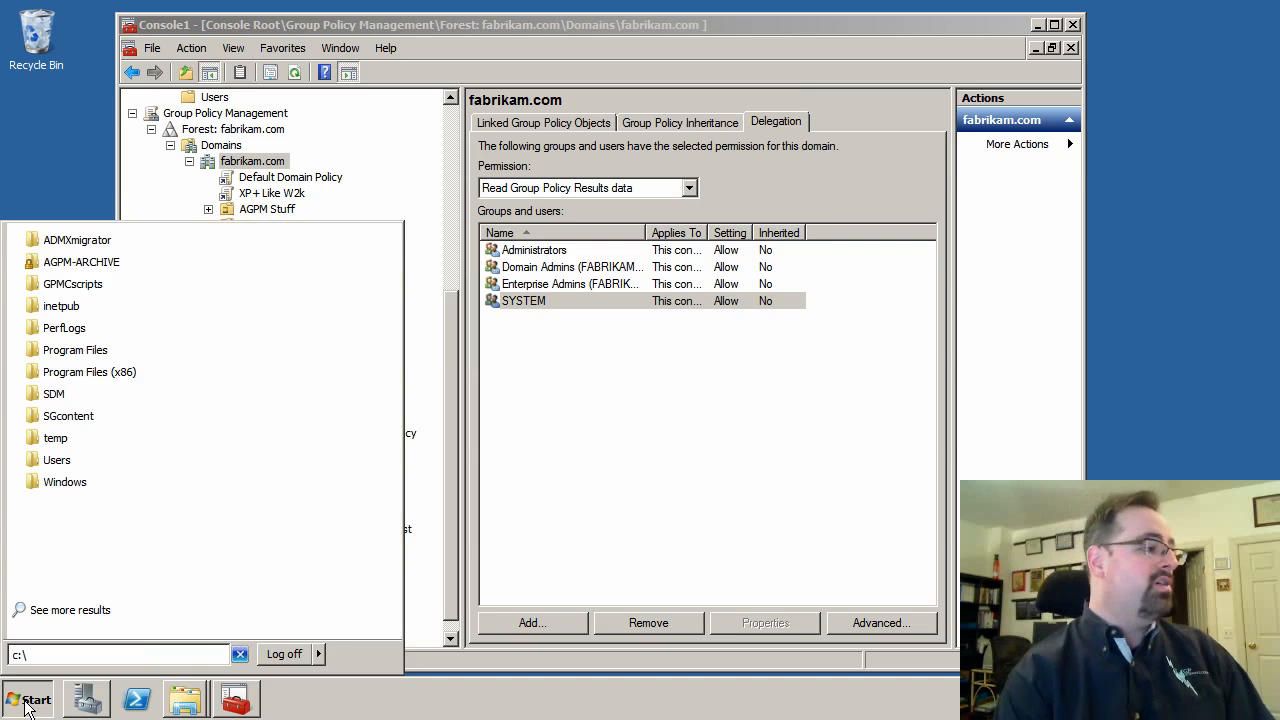
text(pro)
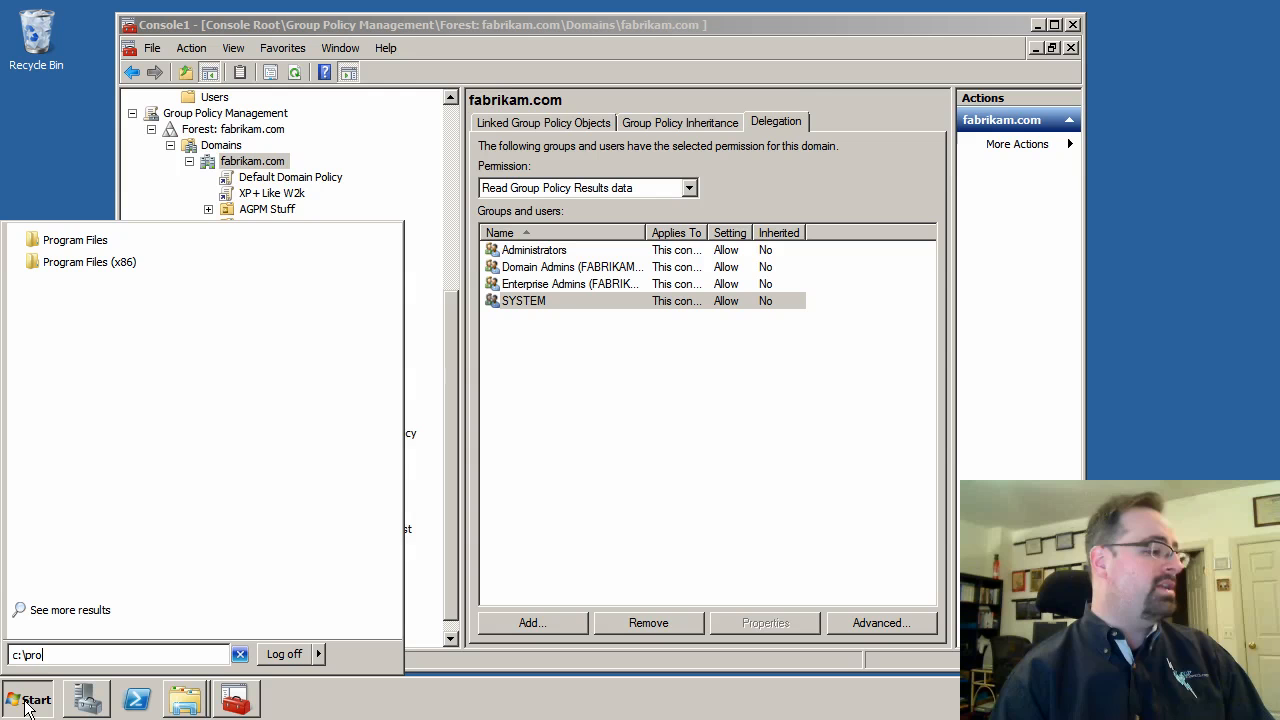
text(c:\windows\ss)
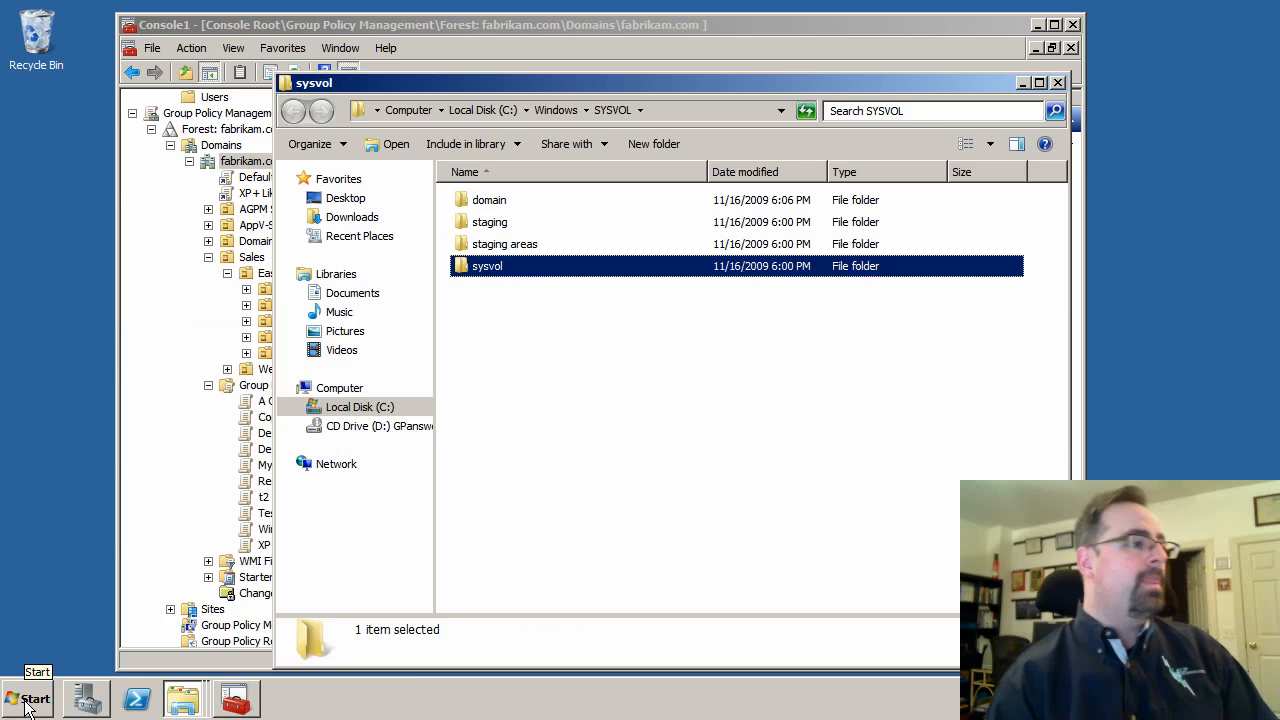
Step: Open sysvol, fabrikam.com and Policies, then minimize the management console
double_click(487, 265)
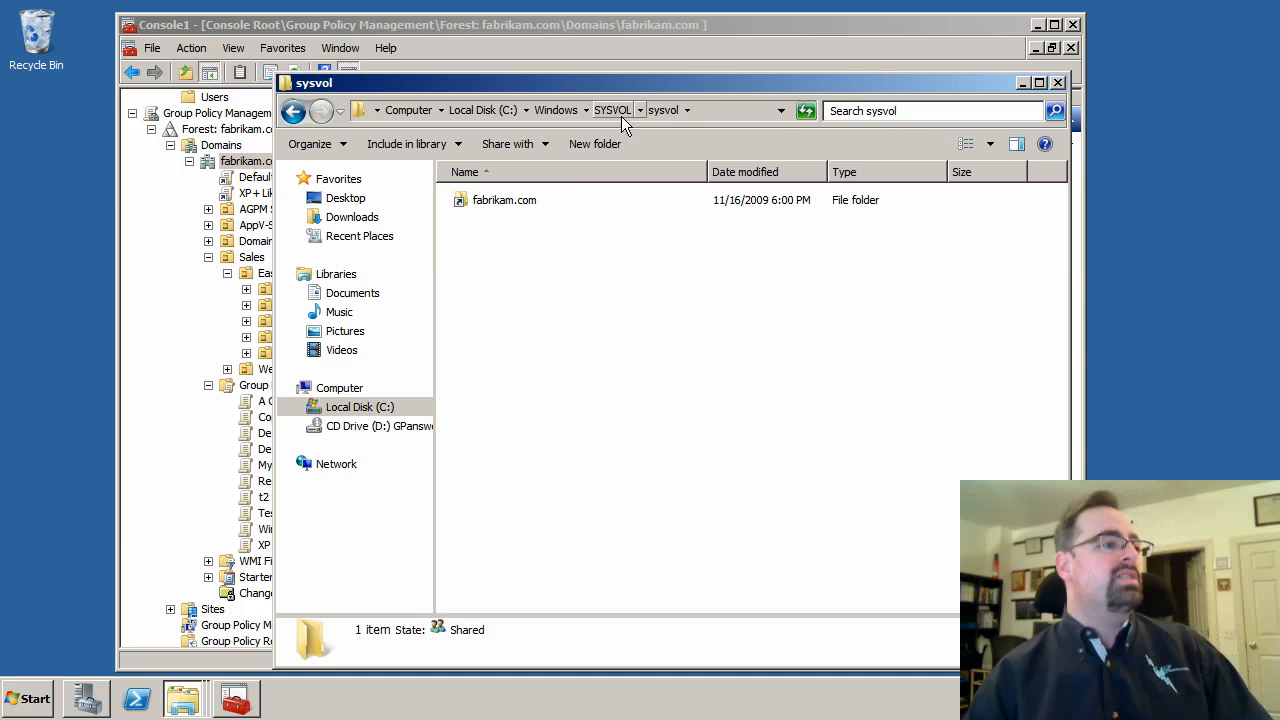
double_click(504, 199)
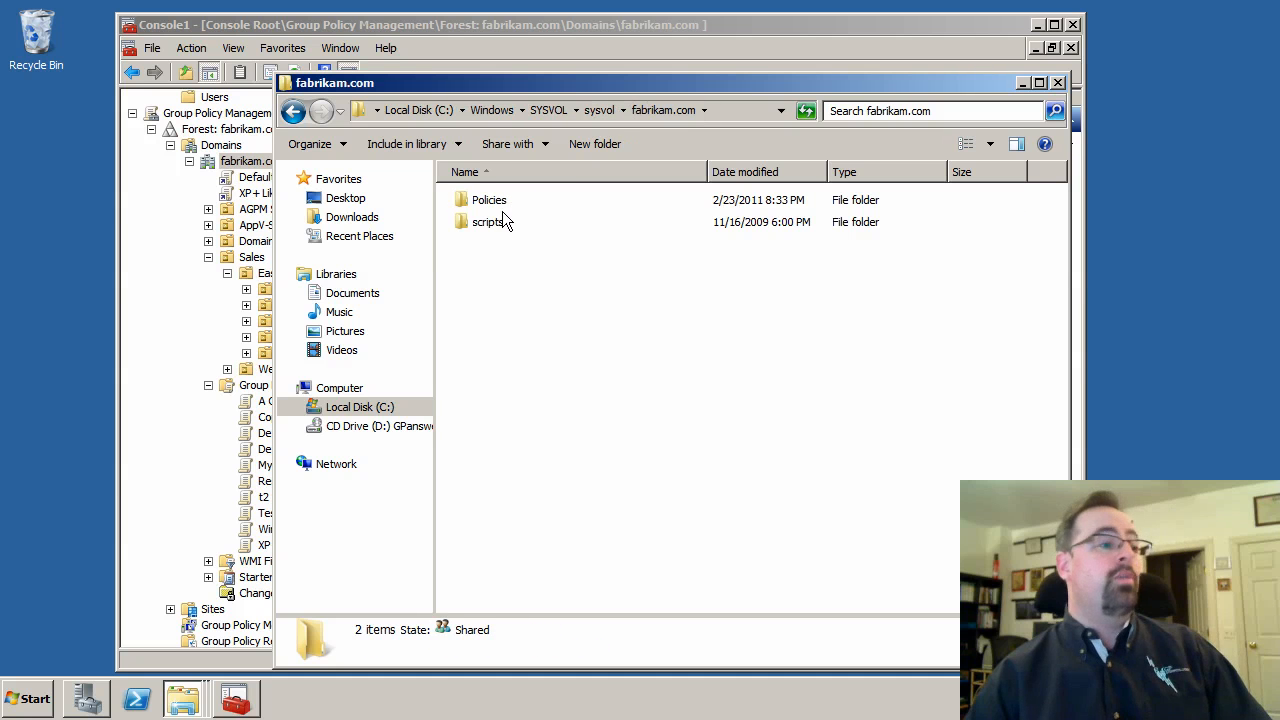
double_click(489, 199)
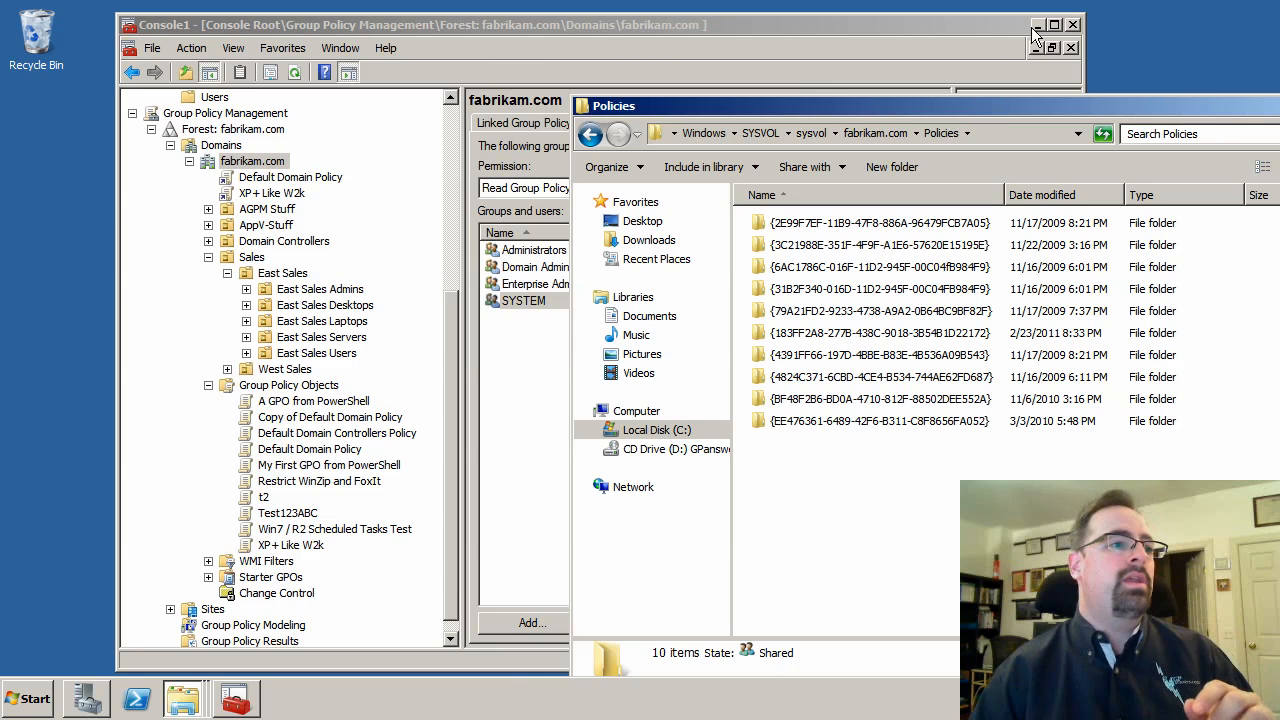
click(28, 698)
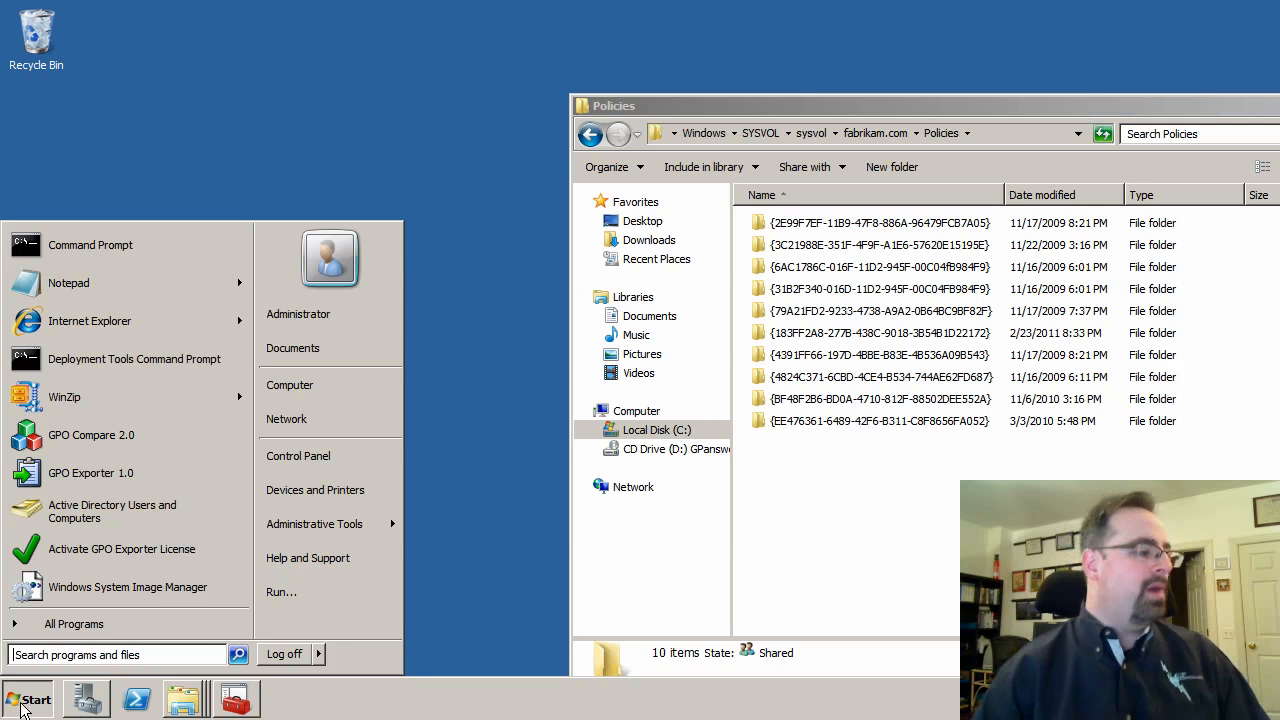
Step: Open C:\Windows and select the PolicyDefinitions folder to copy into SYSVOL Policies
text(c:\)
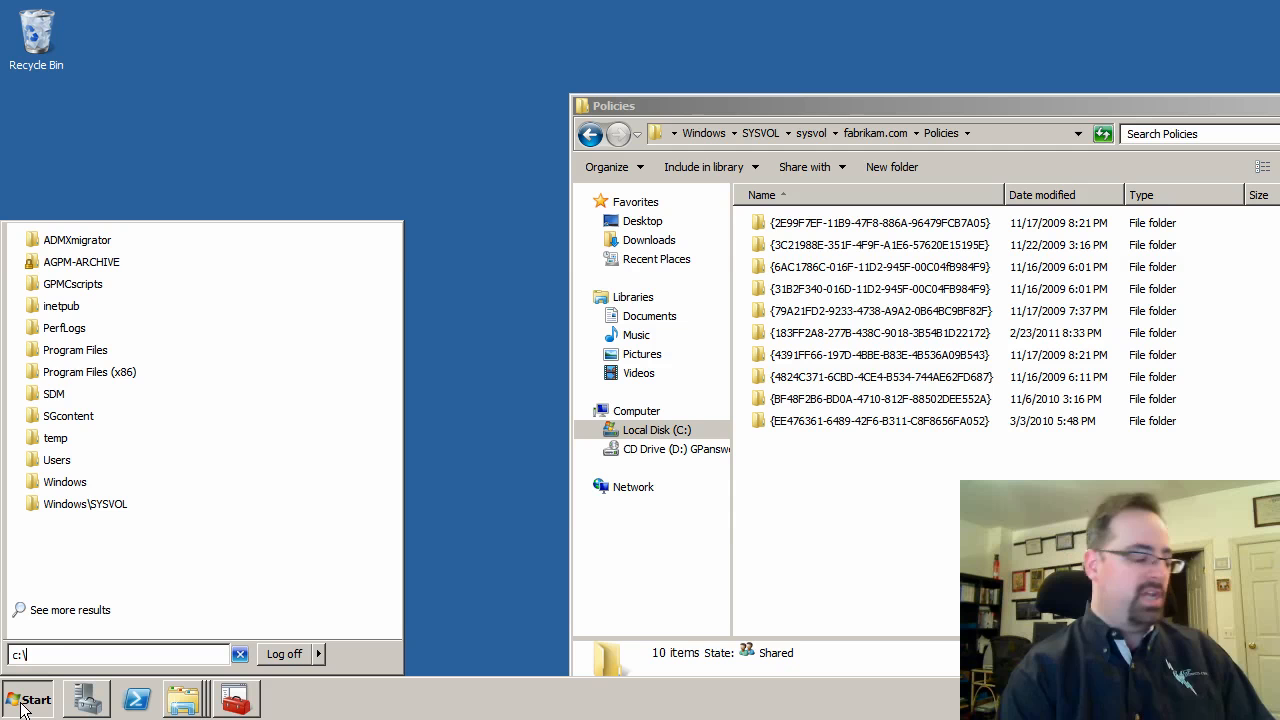
text(windows)
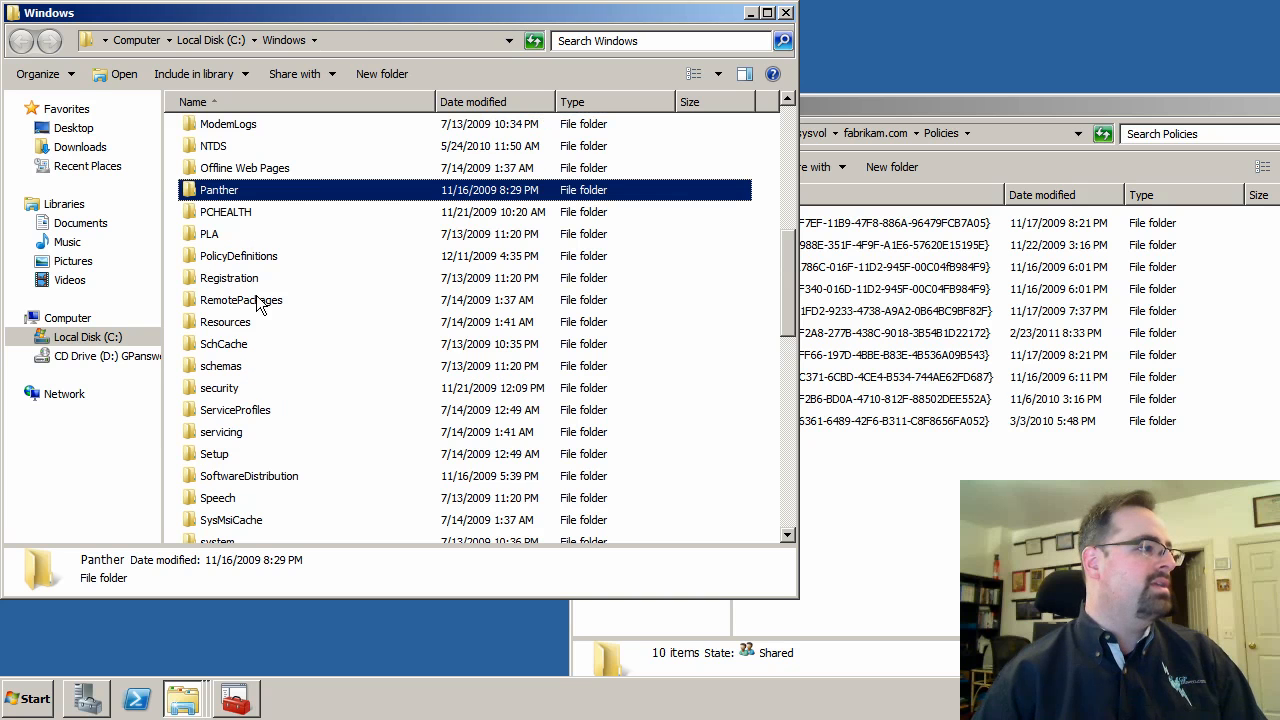
scroll(down, 3)
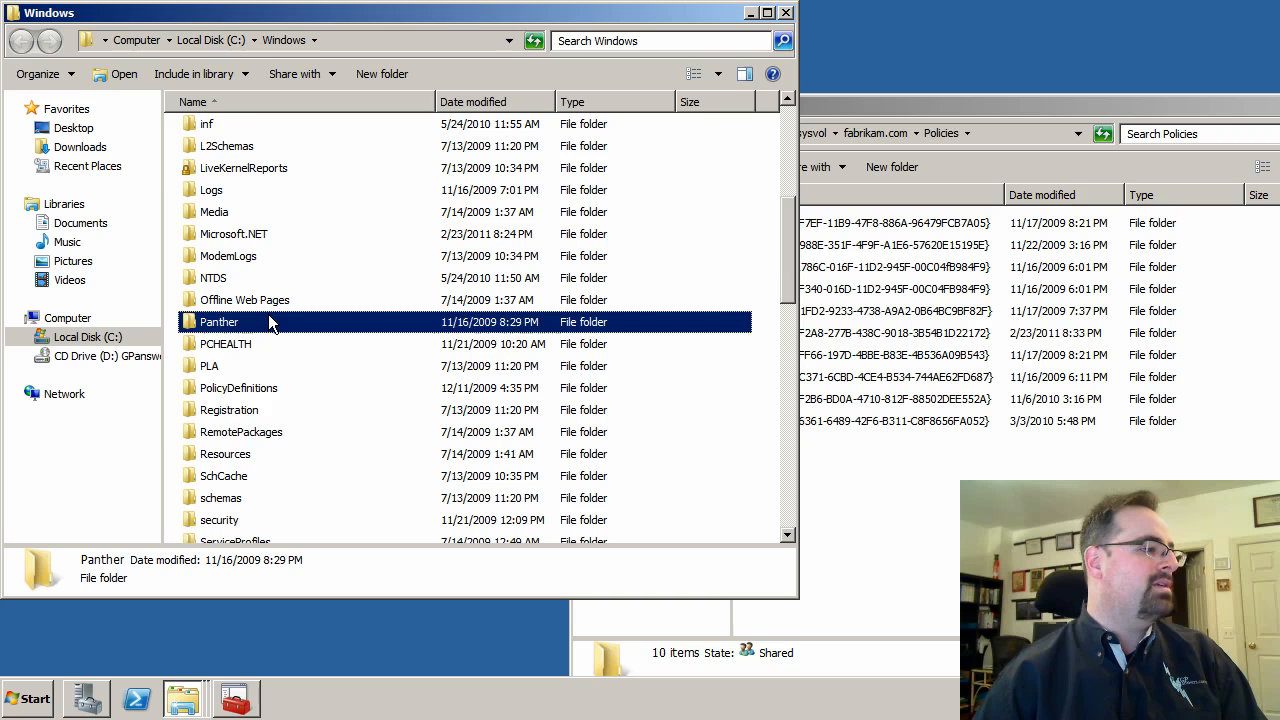
scroll(up, 3)
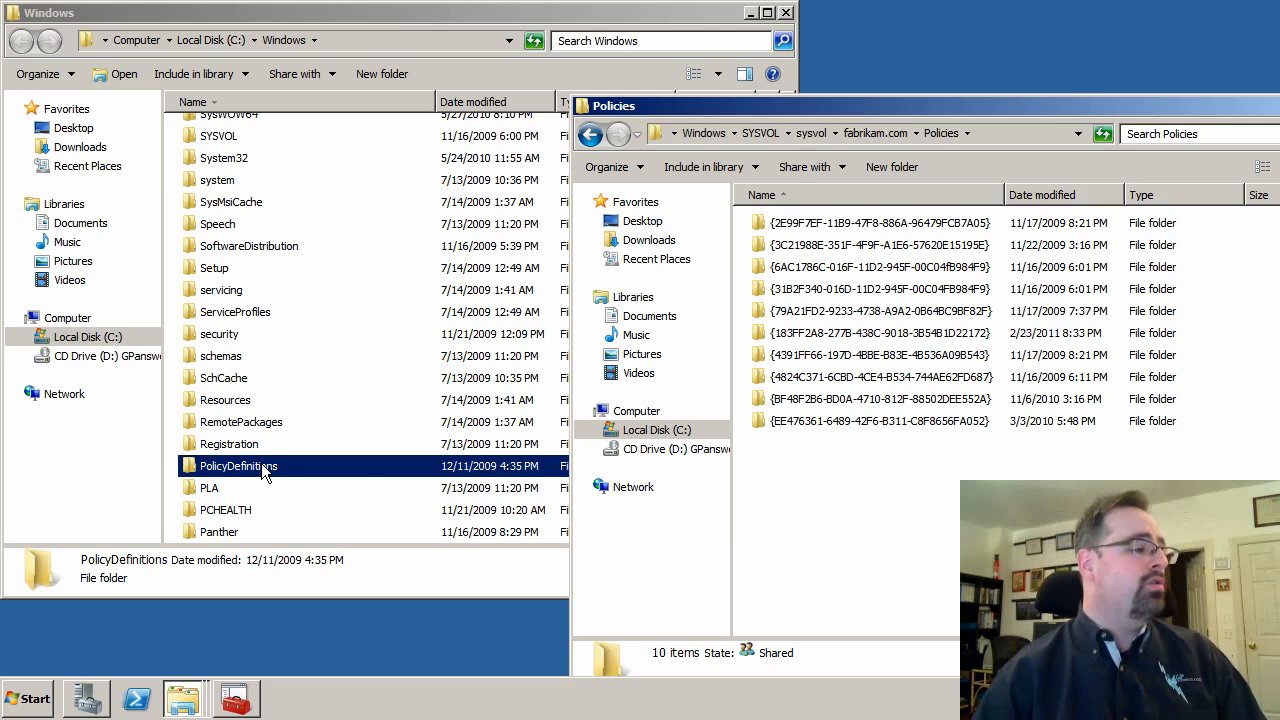
double_click(238, 466)
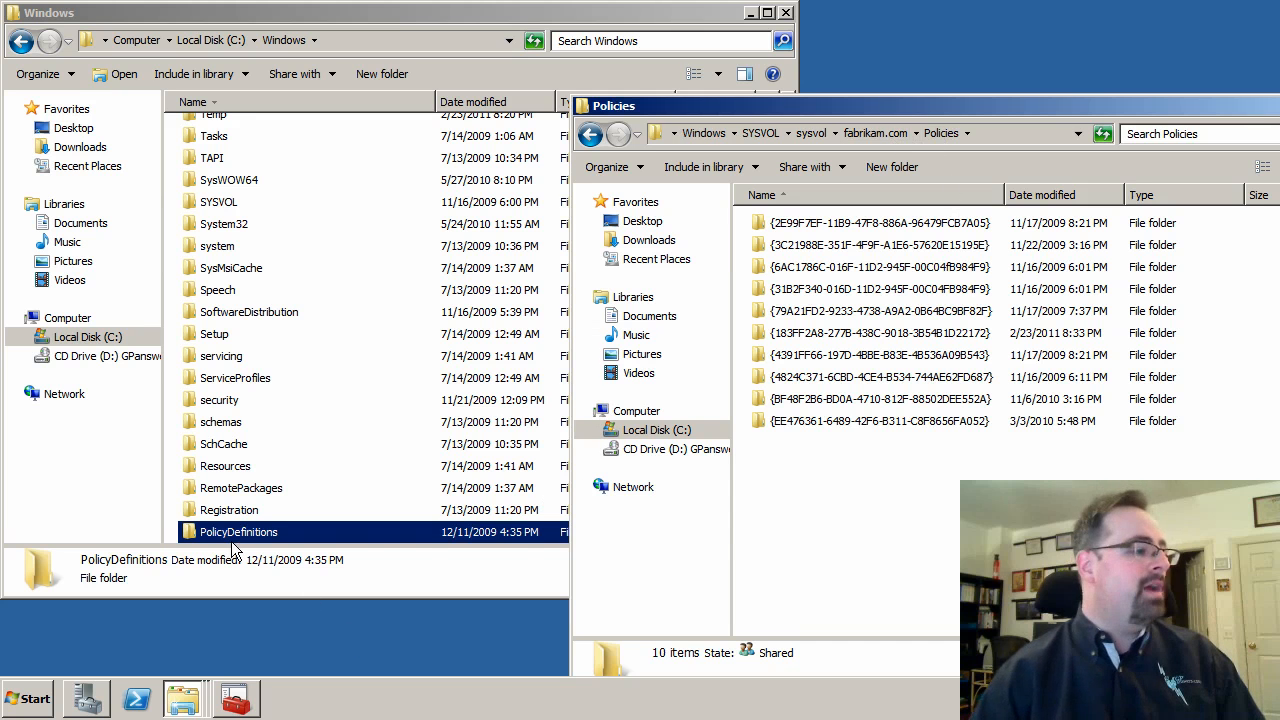
scroll(down, 3)
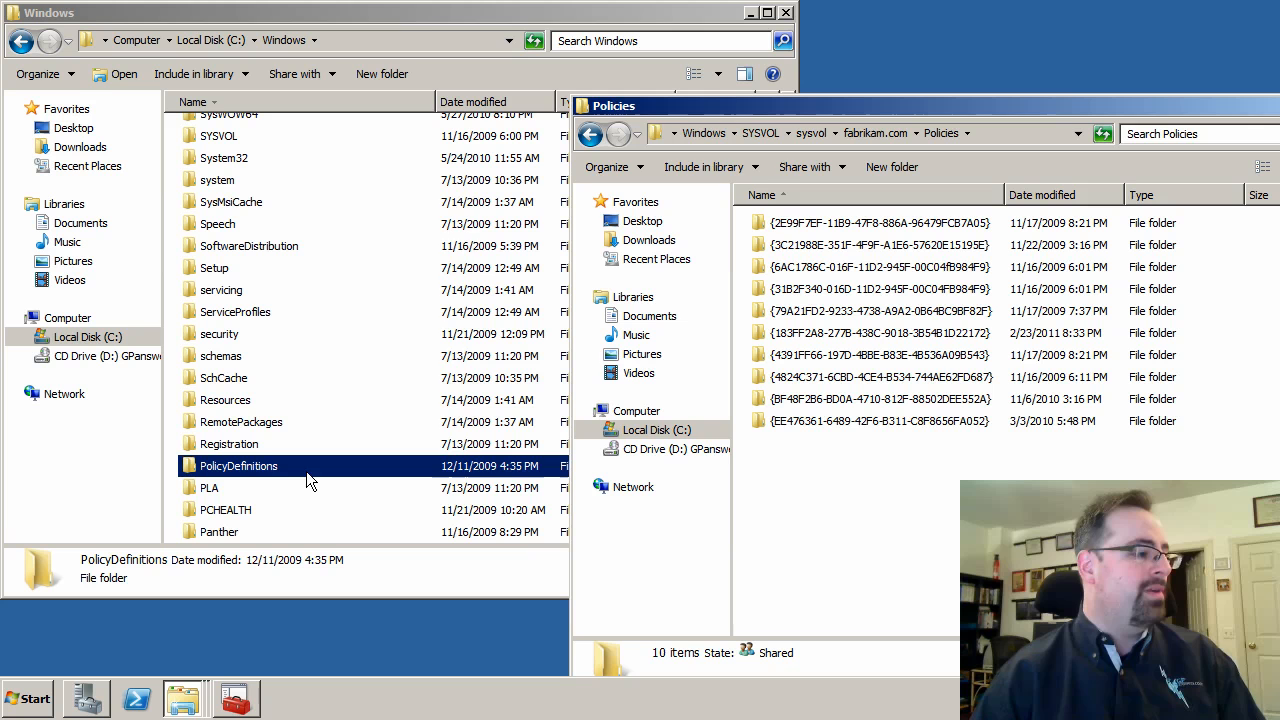
click(209, 488)
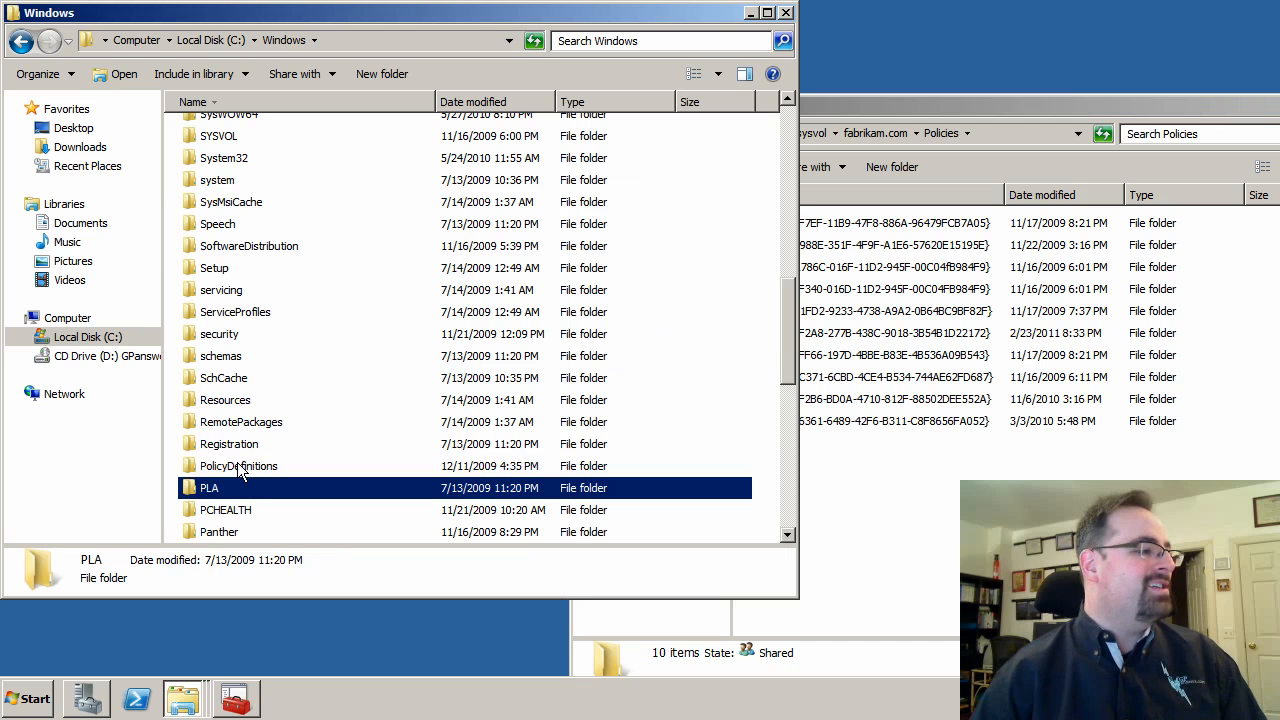
click(238, 465)
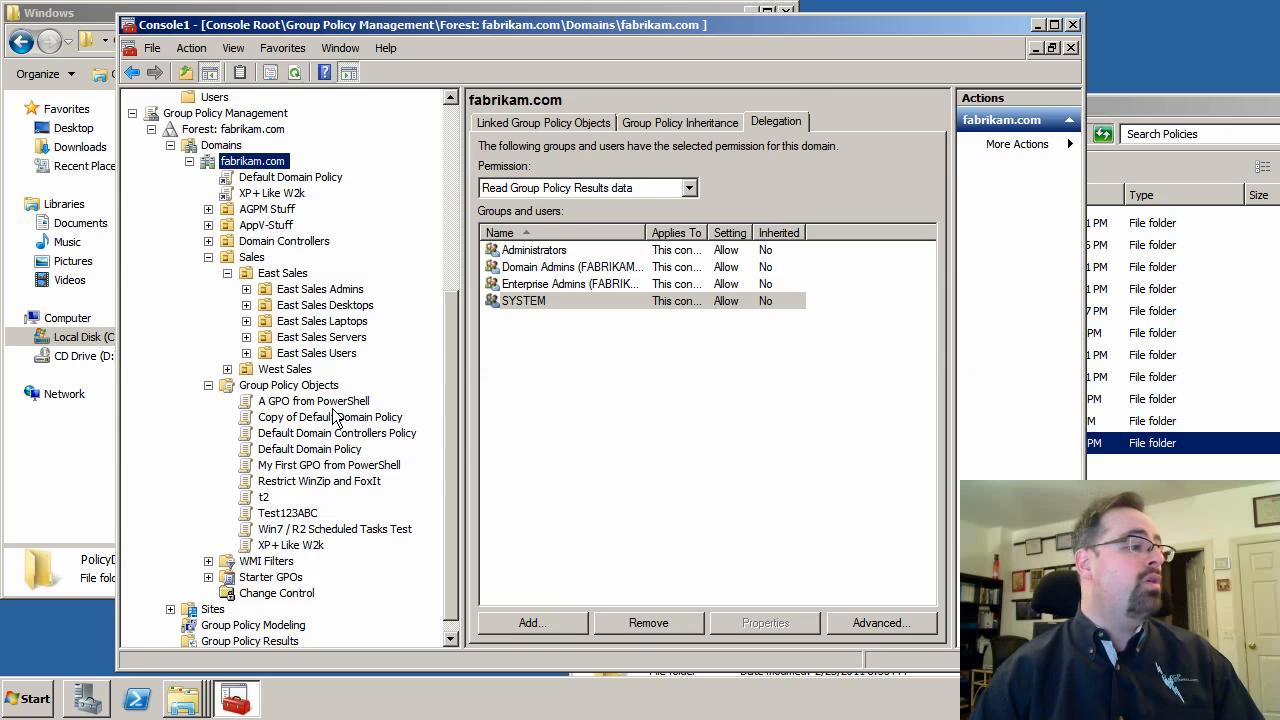
Step: Edit Test123ABC again and expand User Configuration > Policies > Administrative Templates
right_click(287, 513)
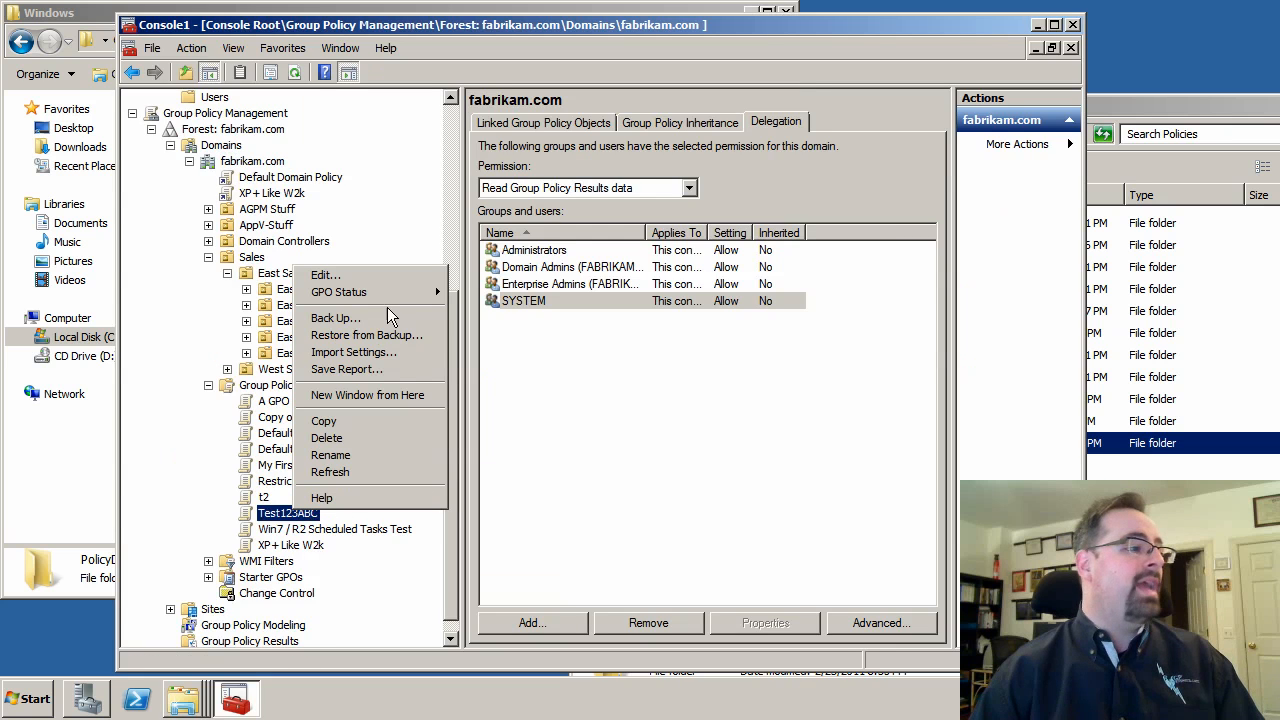
click(324, 274)
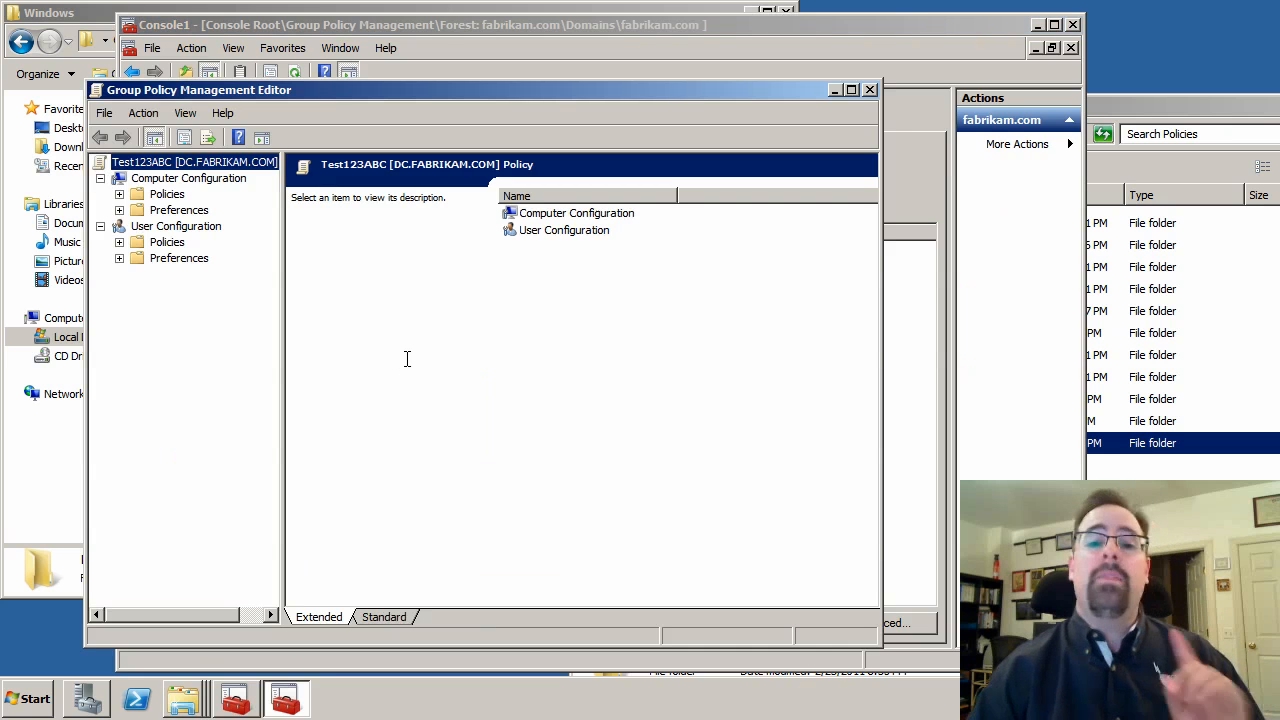
click(119, 242)
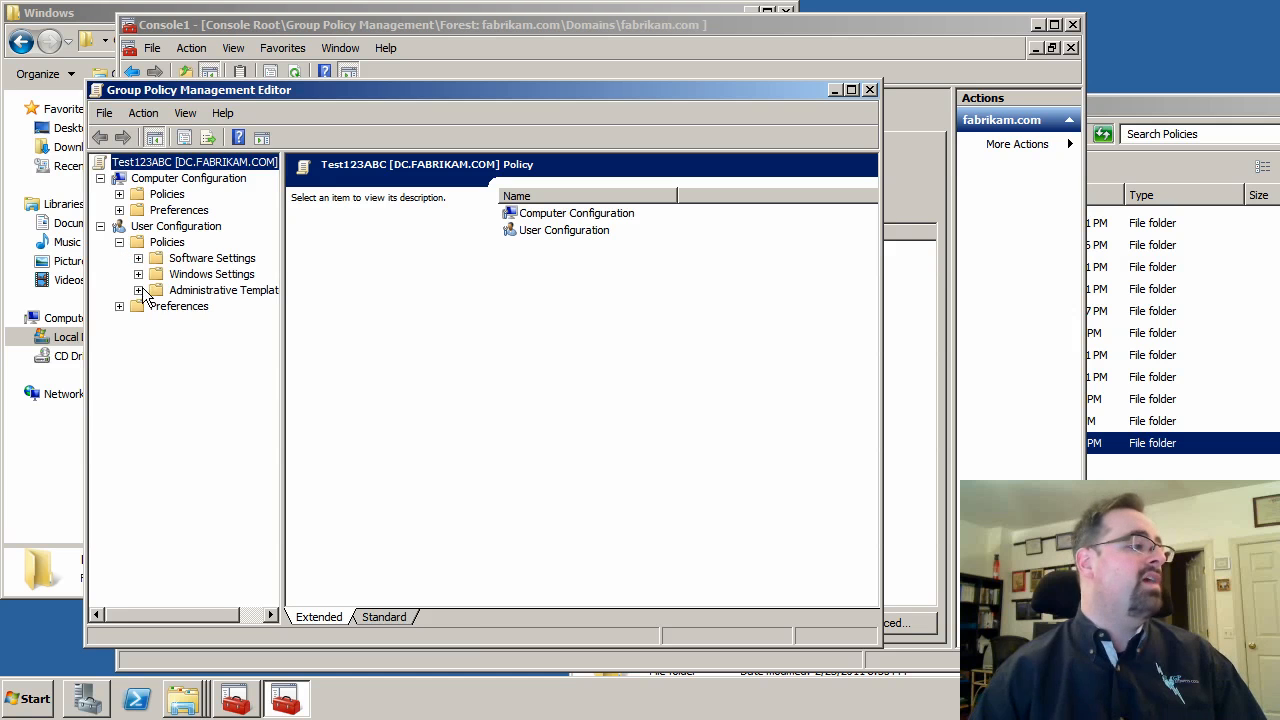
click(138, 290)
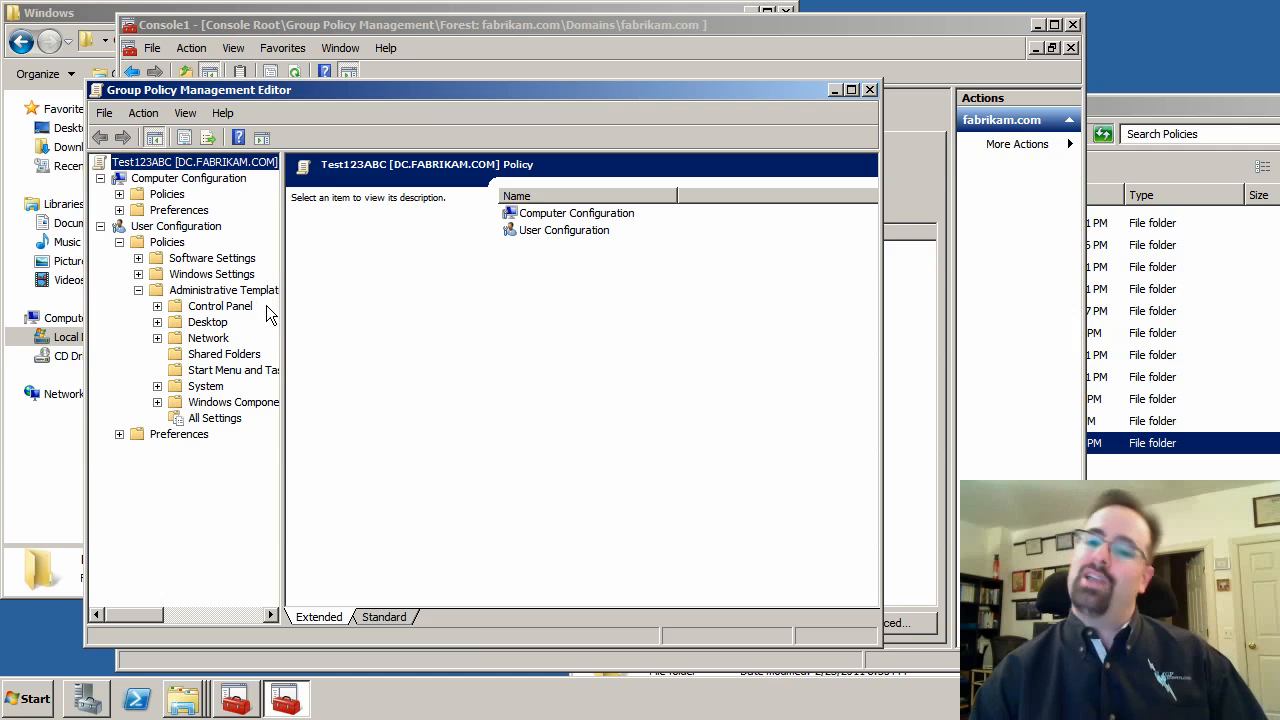
mouse_move(275, 318)
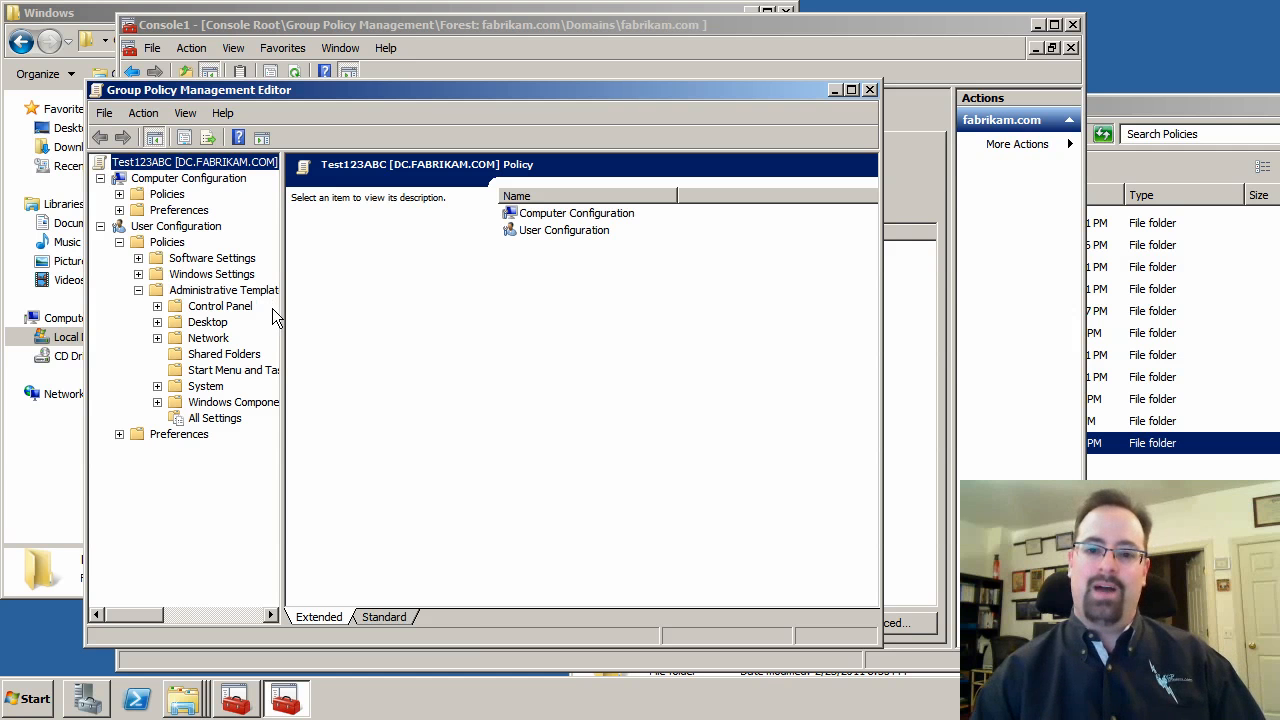